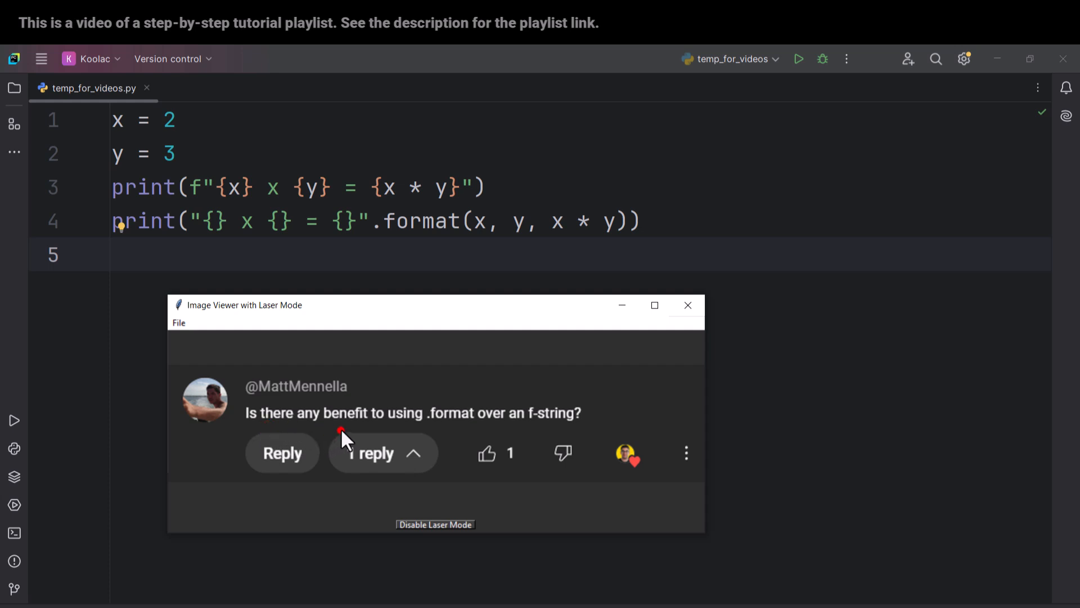
{"action": "mouse_move", "coordinate": [488, 435]}
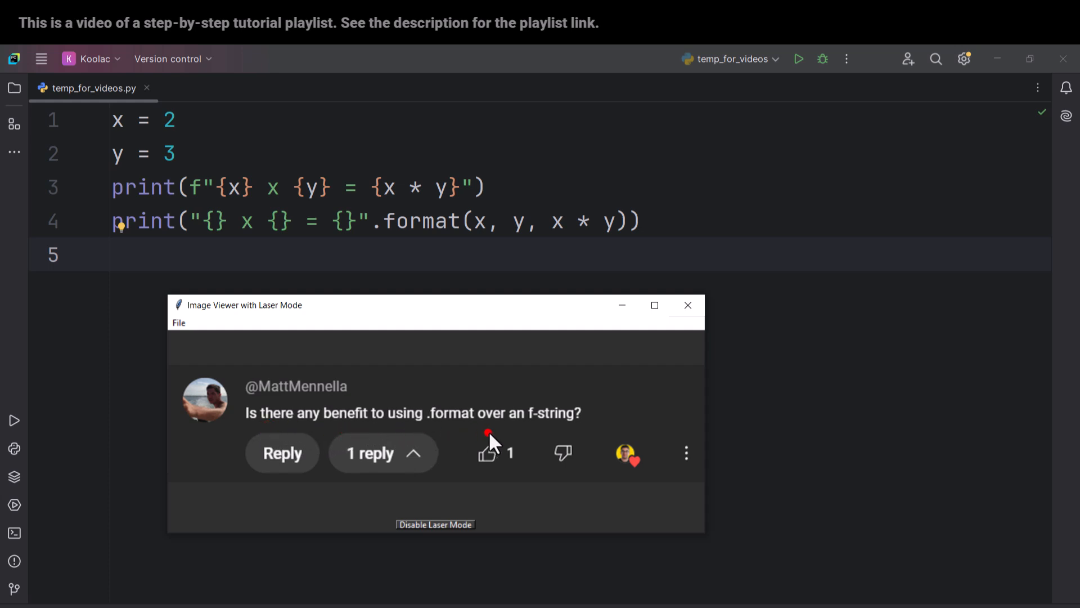
- Write print(text.format(greeting="Hello", name="Sajjad")) to fill the greeting template with keyword arguments
{"action": "left_click", "coordinate": [798, 58]}
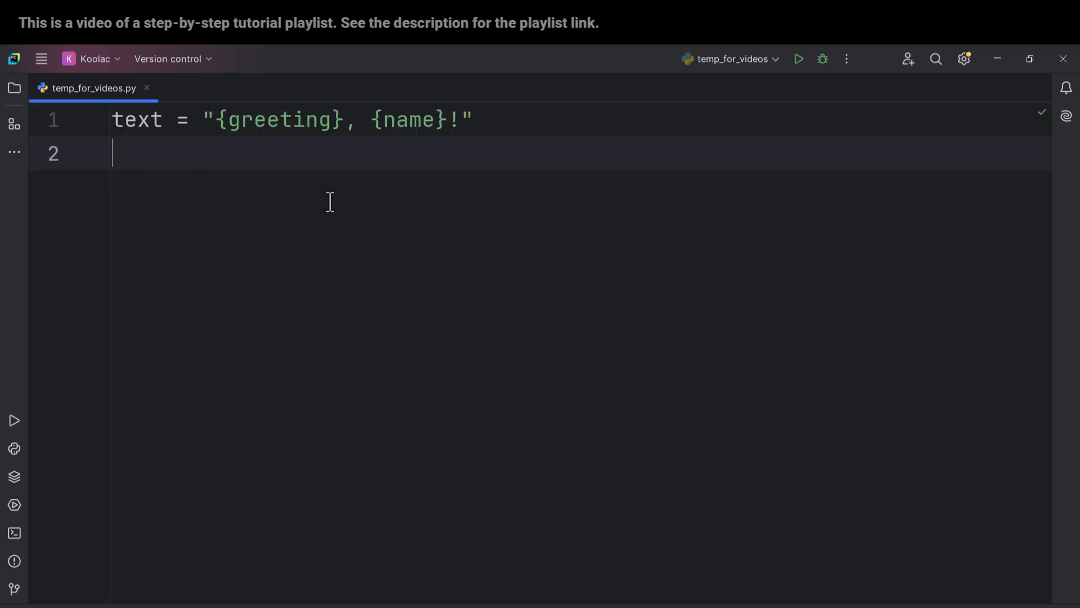
{"action": "mouse_move", "coordinate": [273, 170]}
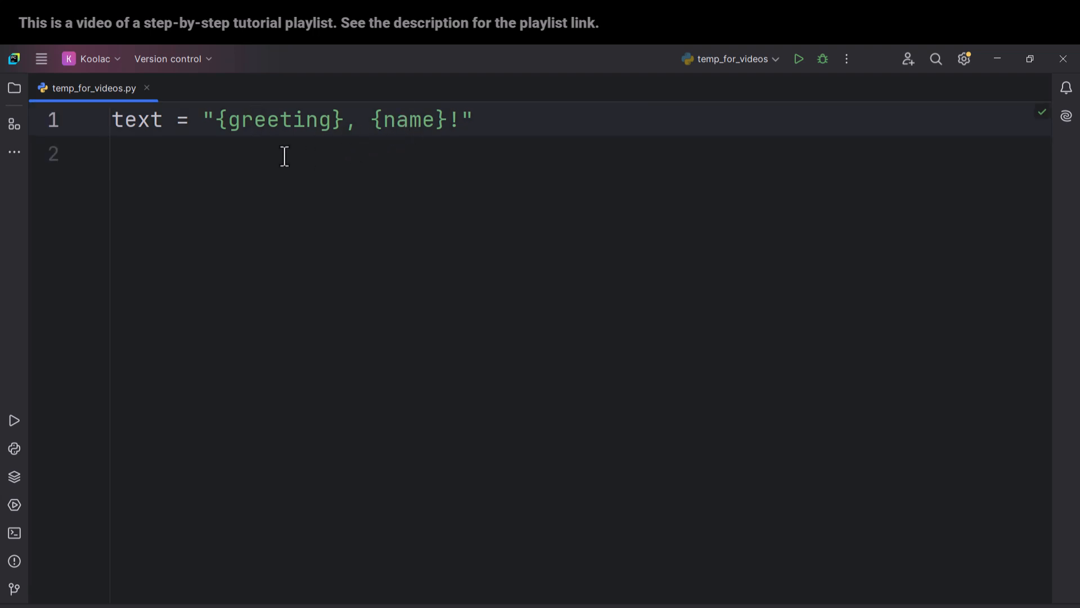
{"action": "type", "text": "text.format("}
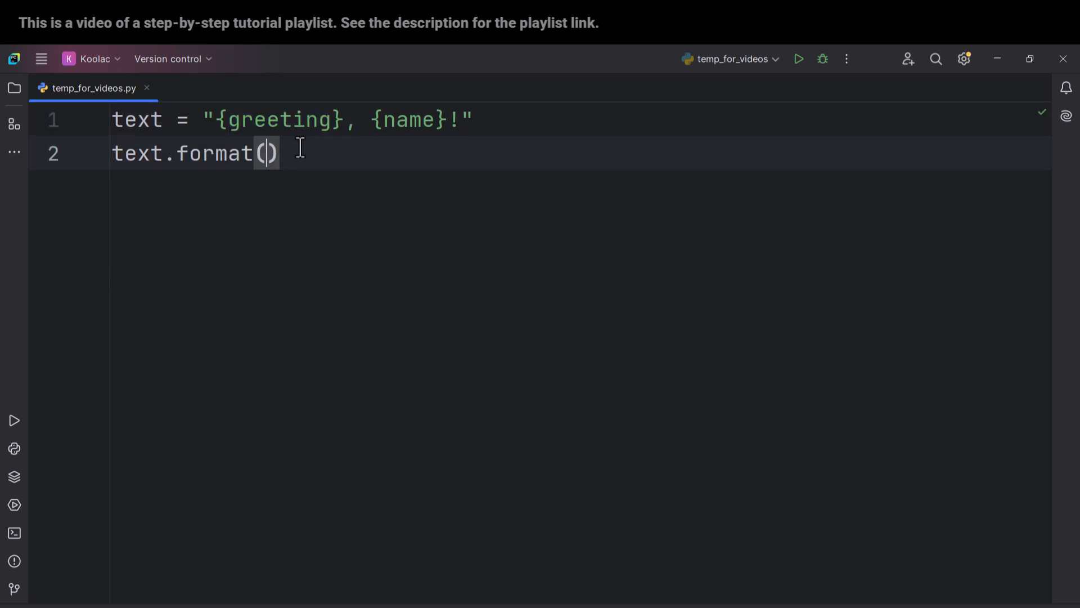
{"action": "type", "text": "greeting"}
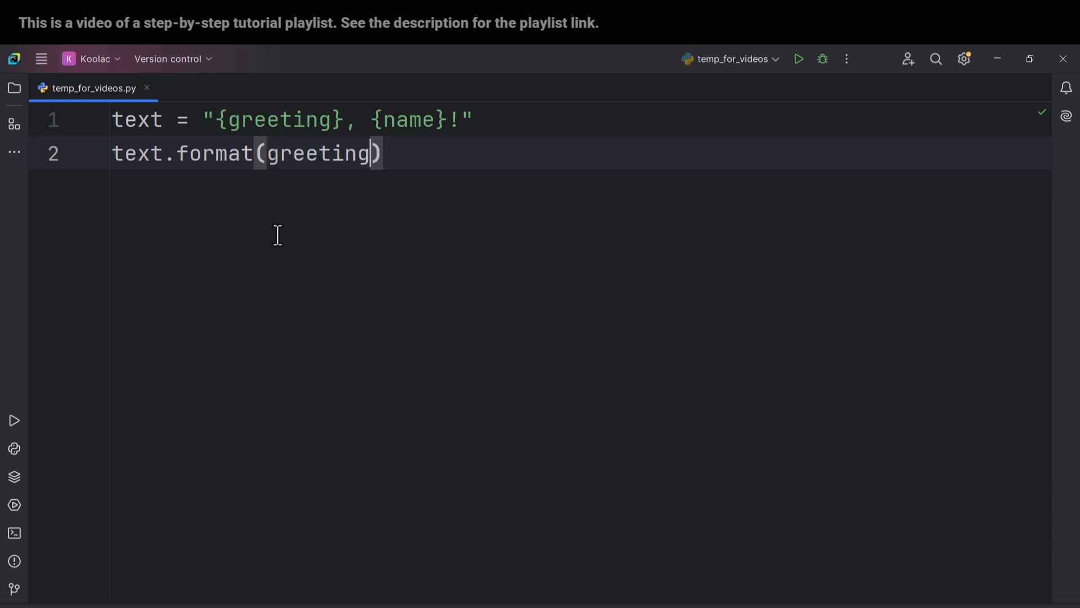
{"action": "type", "text": "=\"Hel\""}
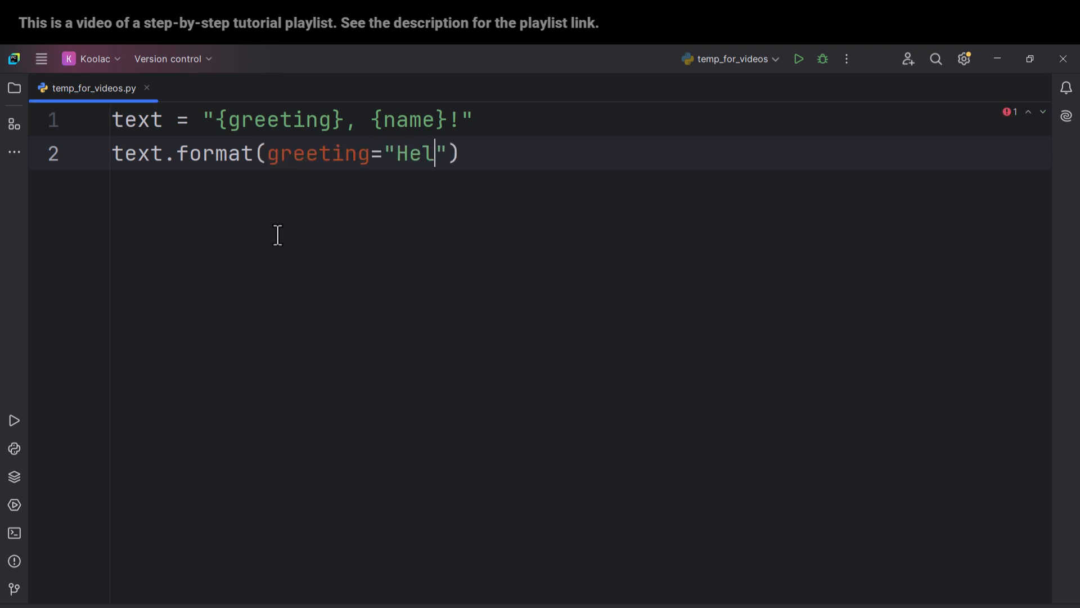
{"action": "type", "text": "lo\","}
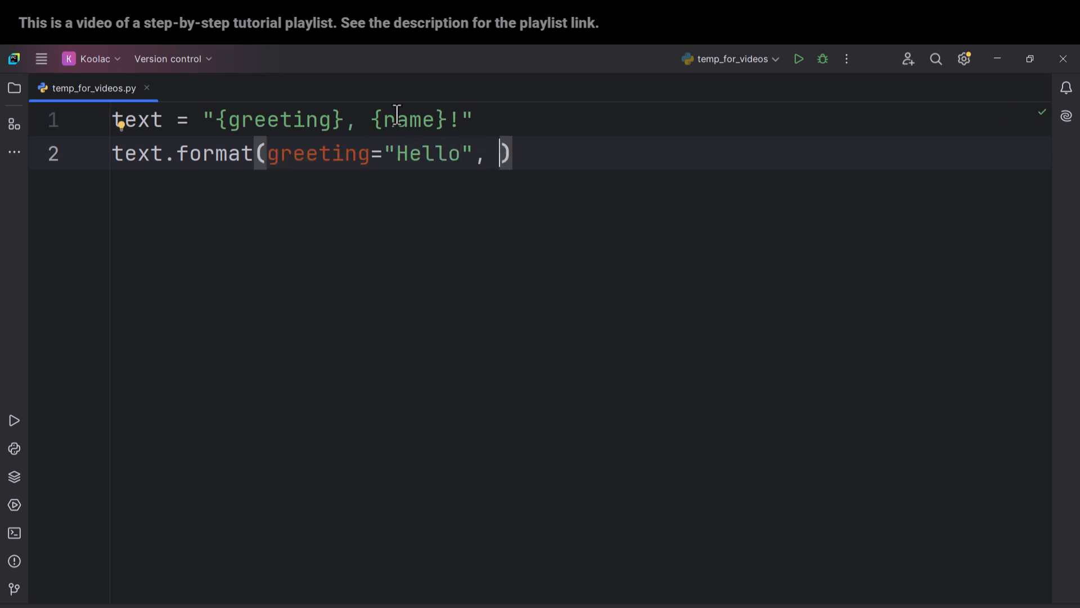
{"action": "type", "text": "name="}
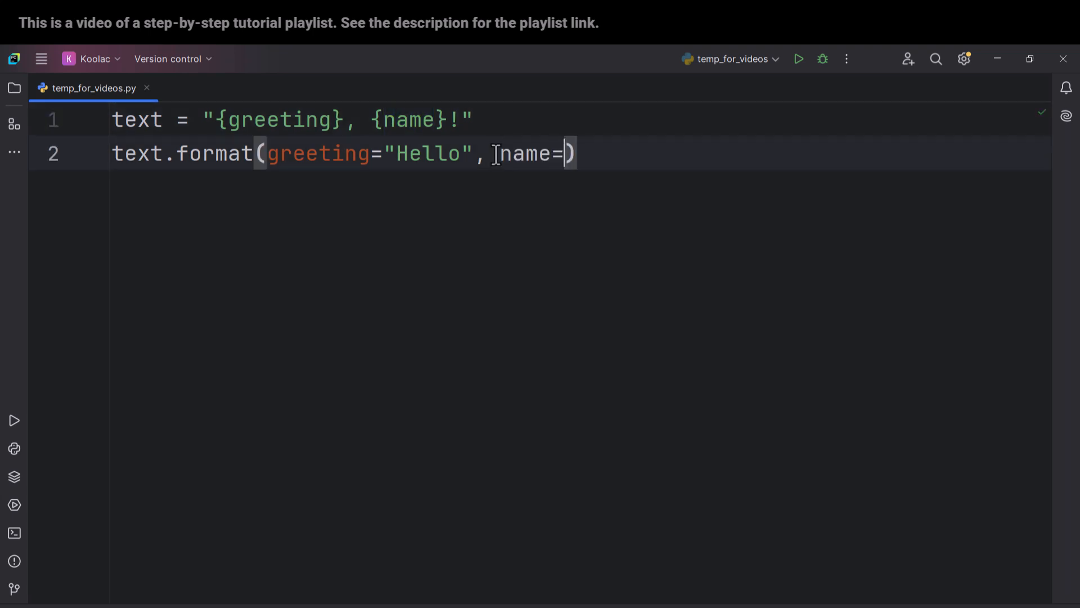
{"action": "type", "text": "\"Sajjad\""}
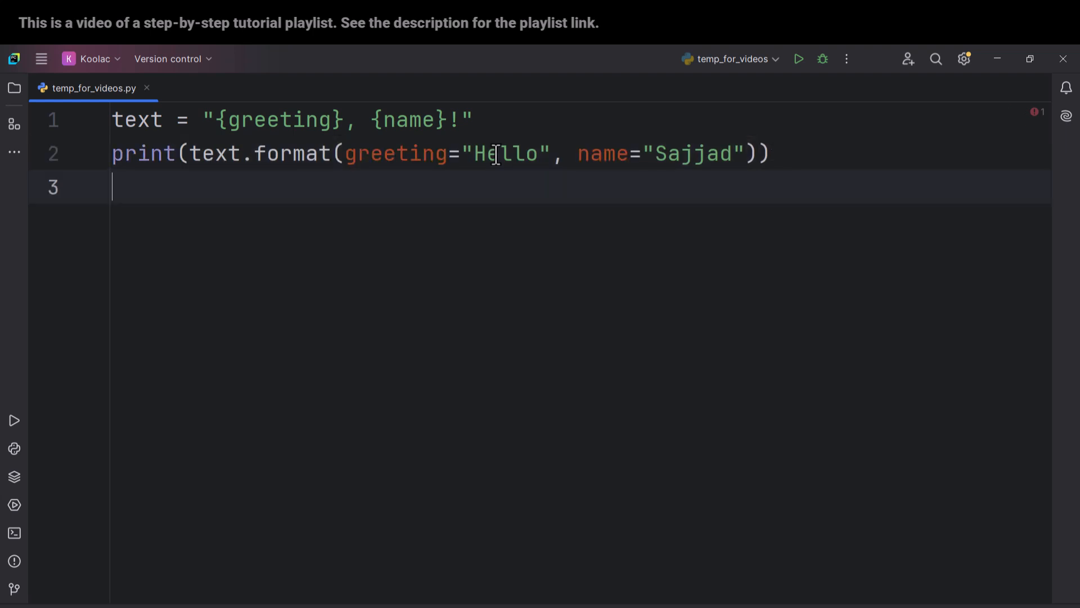
- Run the script, then change the keyword values to greeting "Hi" and name "Alex"
{"action": "left_click", "coordinate": [798, 58]}
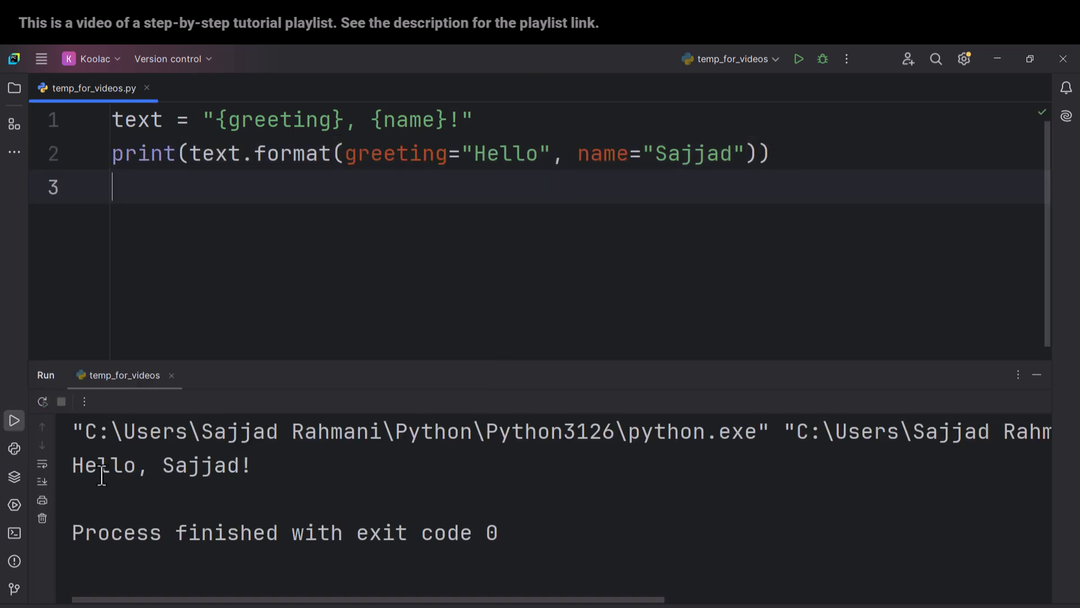
{"action": "type", "text": "Ali"}
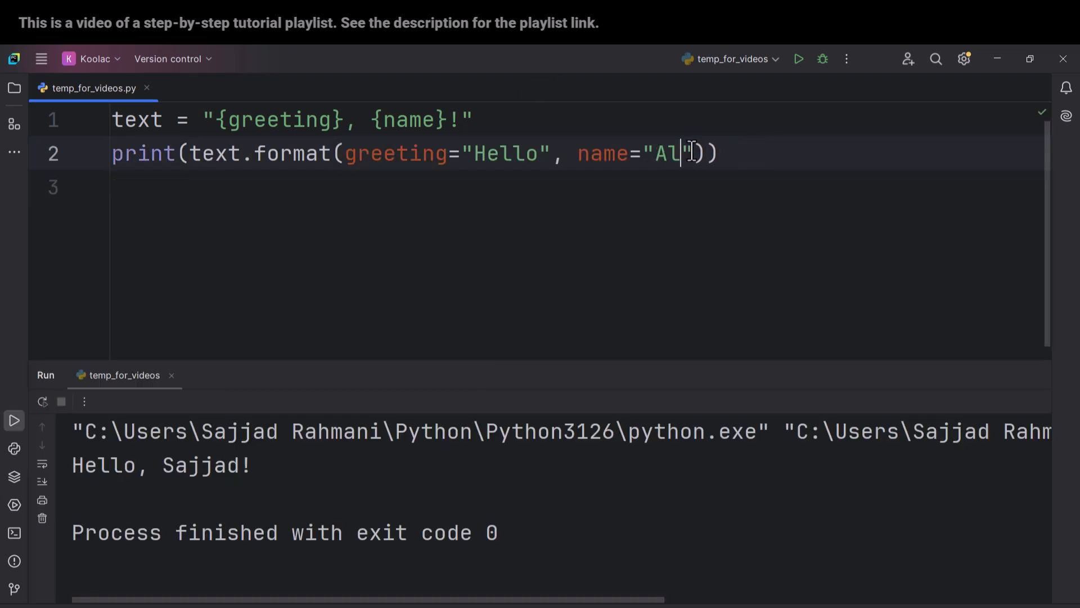
{"action": "type", "text": "ex"}
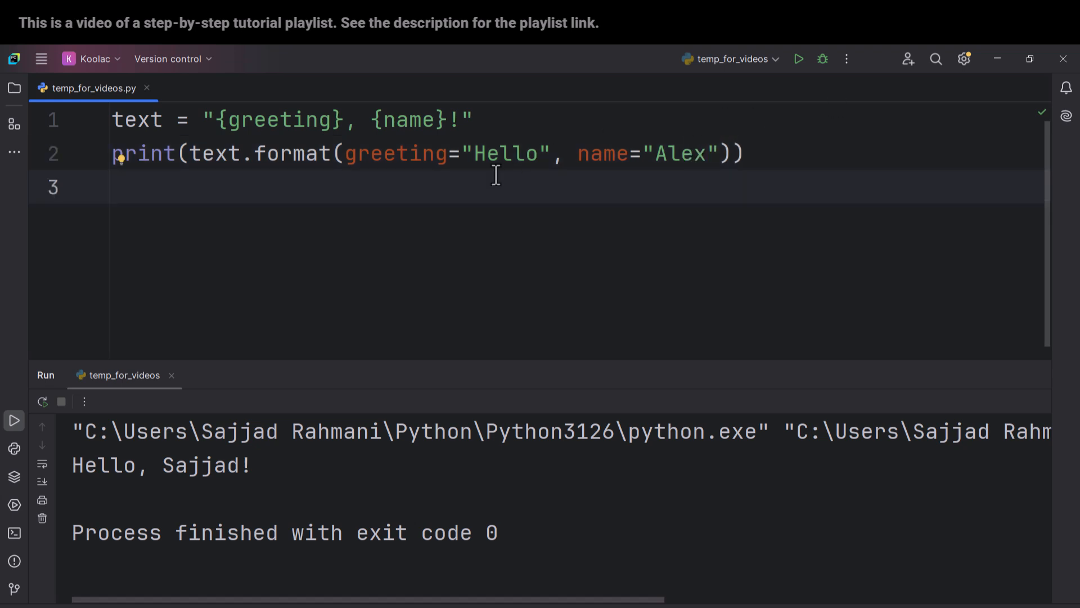
{"action": "type", "text": "Hi"}
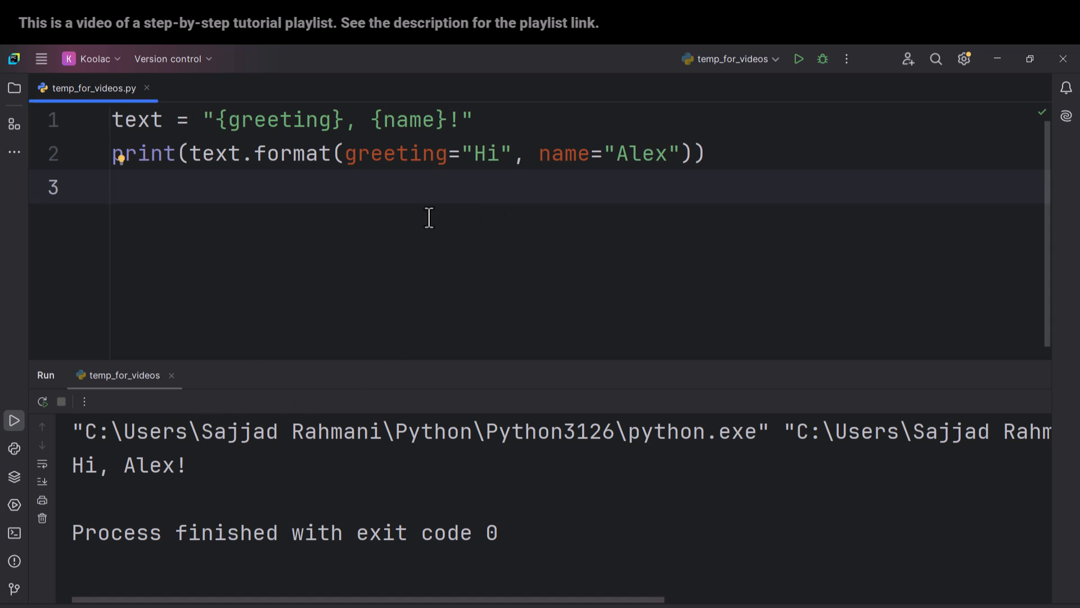
- Start a new template "{} is {}, and {} likes Python.".format() with empty placeholders
{"action": "double_click", "coordinate": [279, 120]}
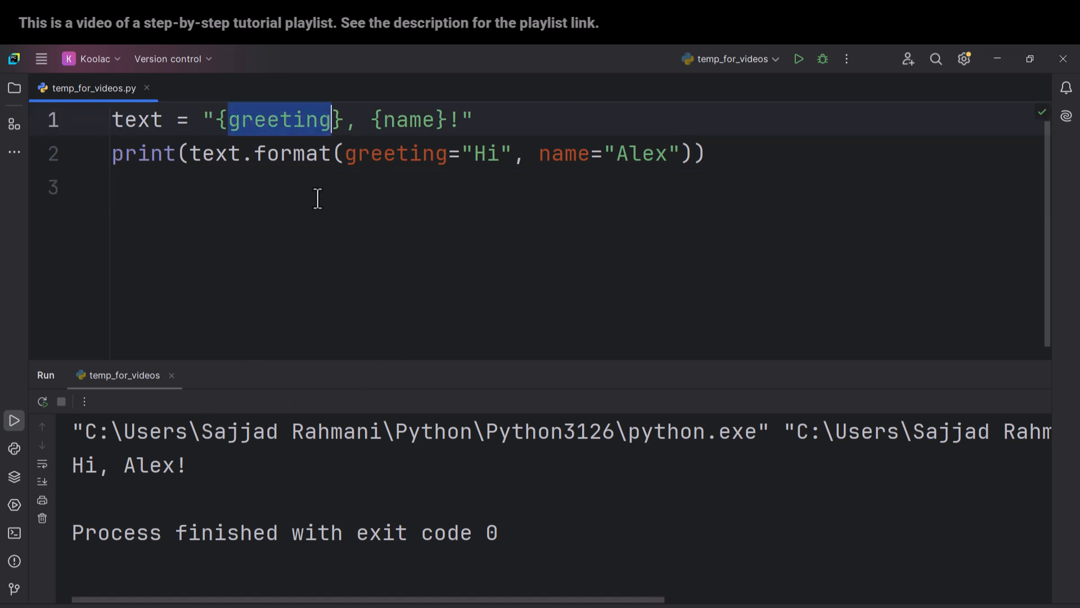
{"action": "left_click", "coordinate": [296, 153]}
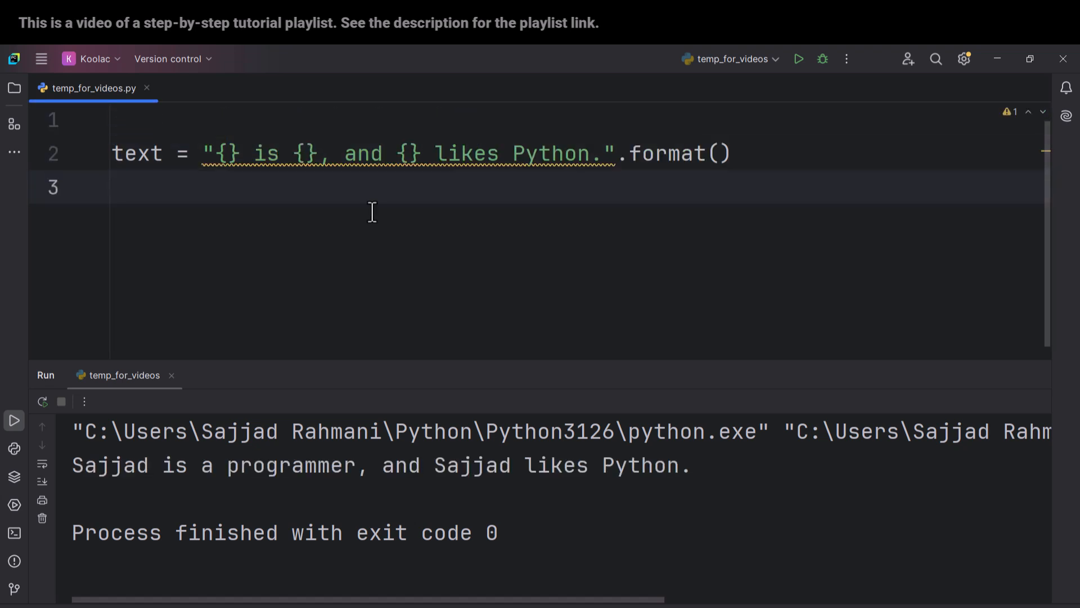
{"action": "mouse_move", "coordinate": [386, 250]}
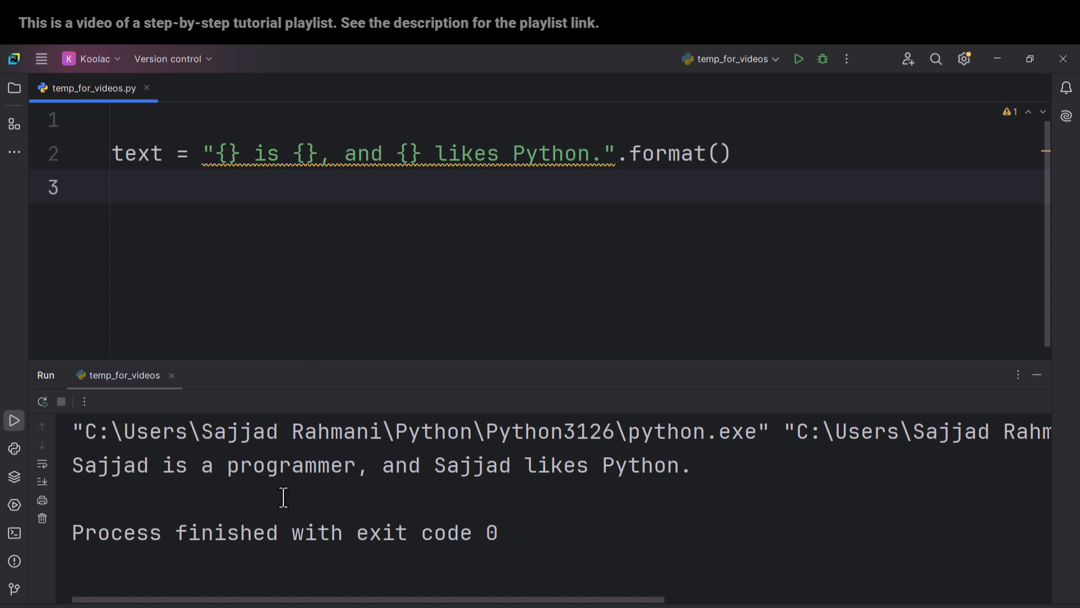
{"action": "mouse_move", "coordinate": [542, 504]}
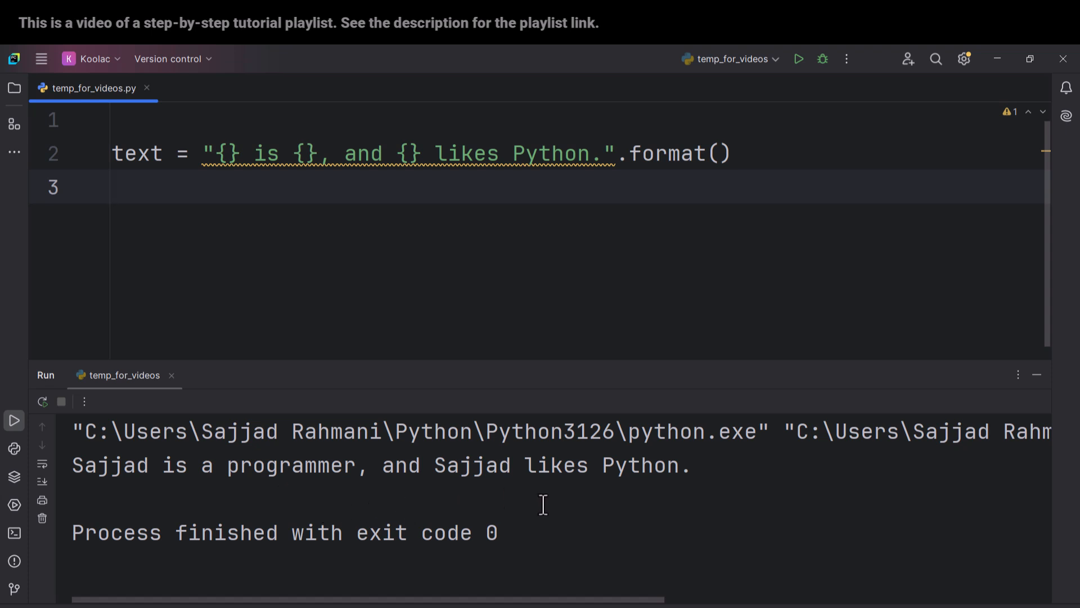
- Supply "Sajjad" and "a programmer" as the positional arguments of the format call
{"action": "double_click", "coordinate": [224, 153]}
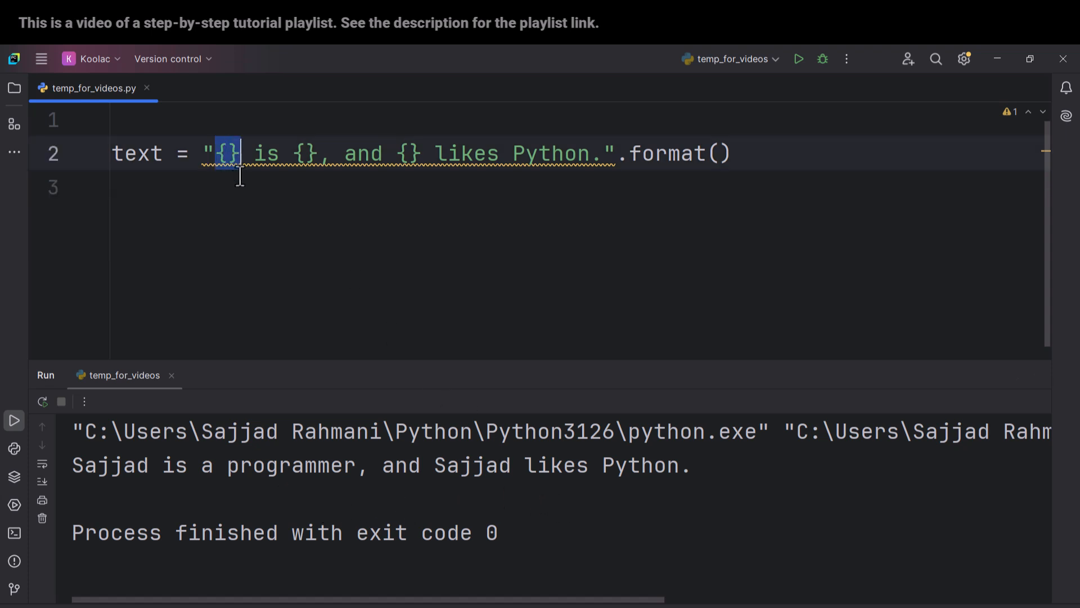
{"action": "left_click", "coordinate": [721, 153]}
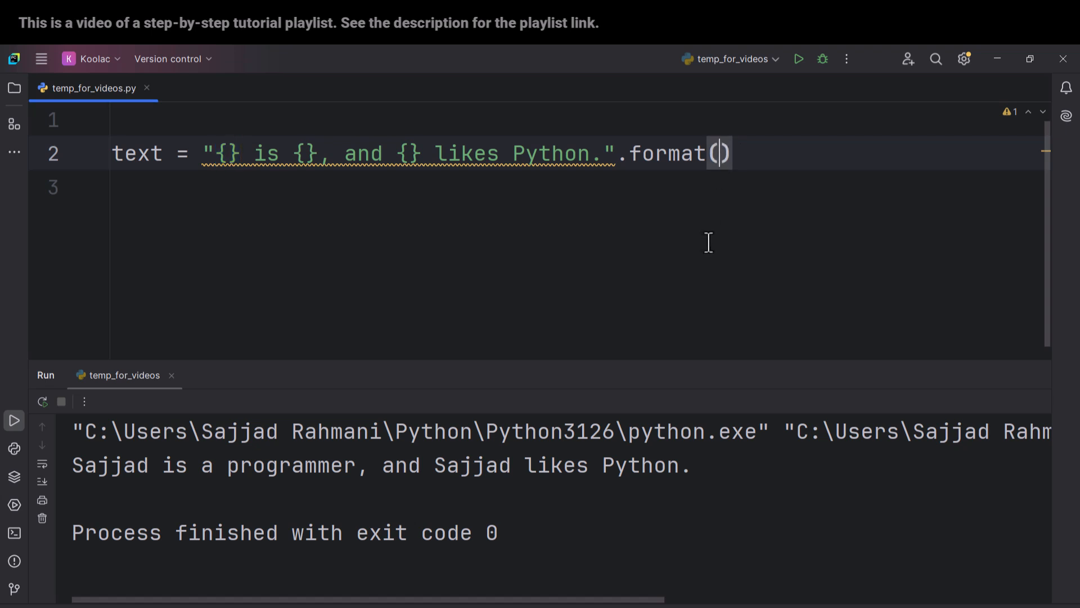
{"action": "type", "text": "\"Sajjad\","}
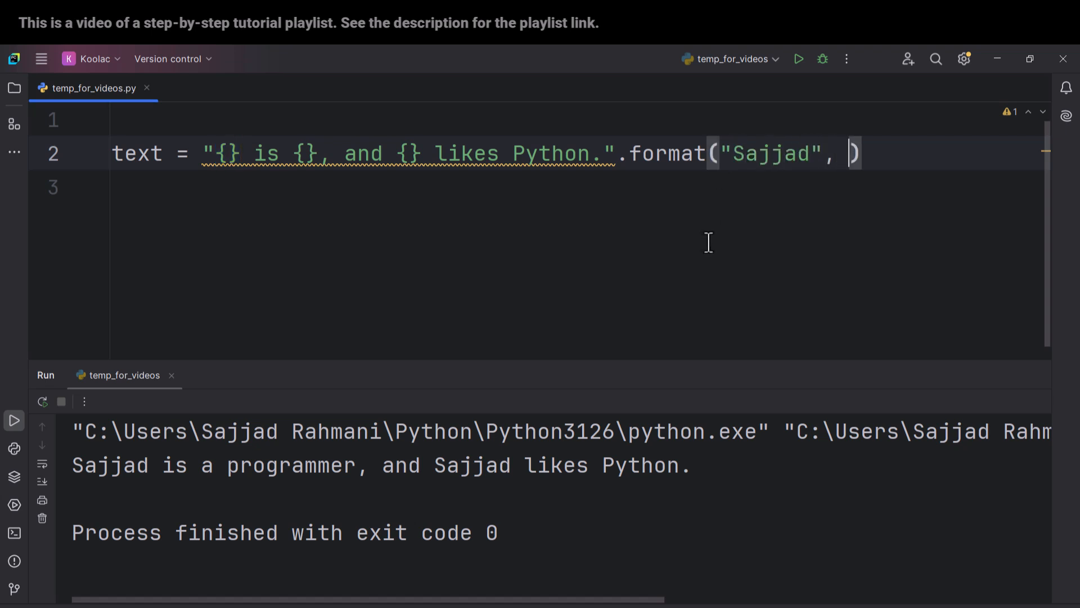
{"action": "double_click", "coordinate": [305, 153]}
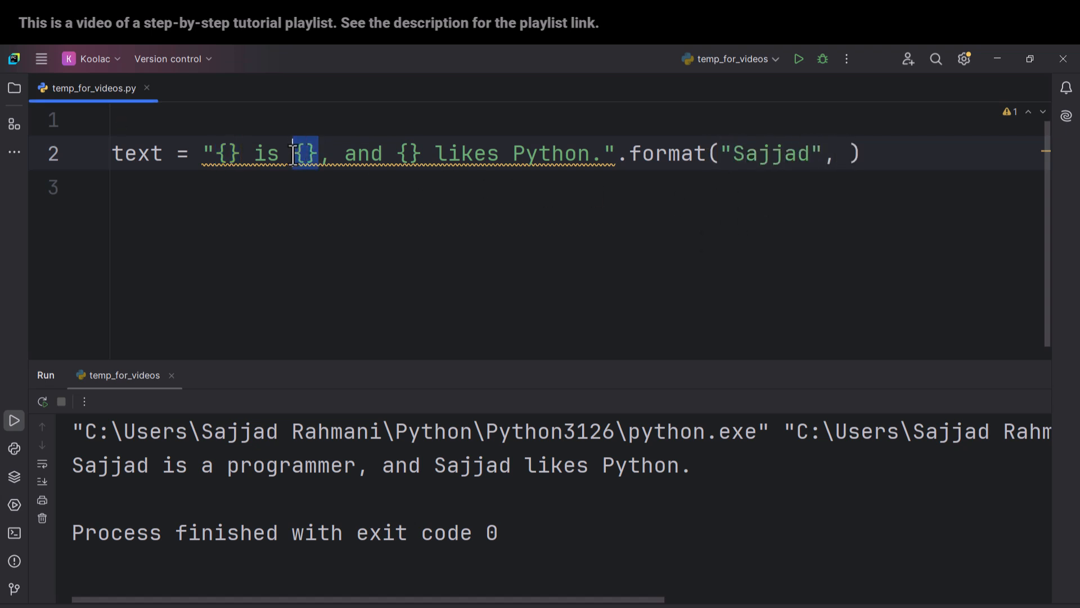
{"action": "type", "text": "\""}
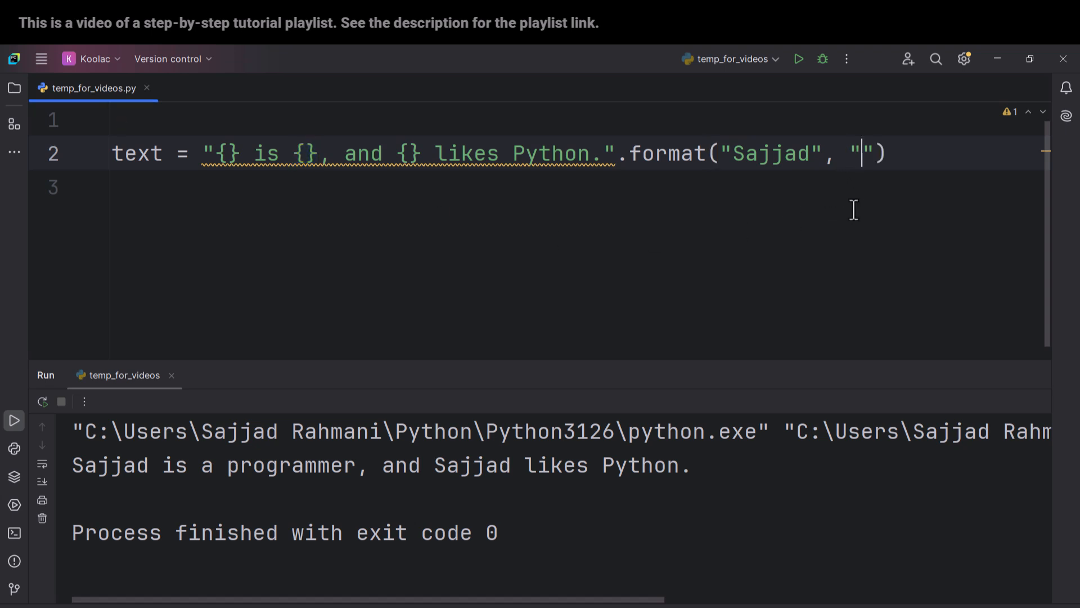
{"action": "type", "text": "a programmer"}
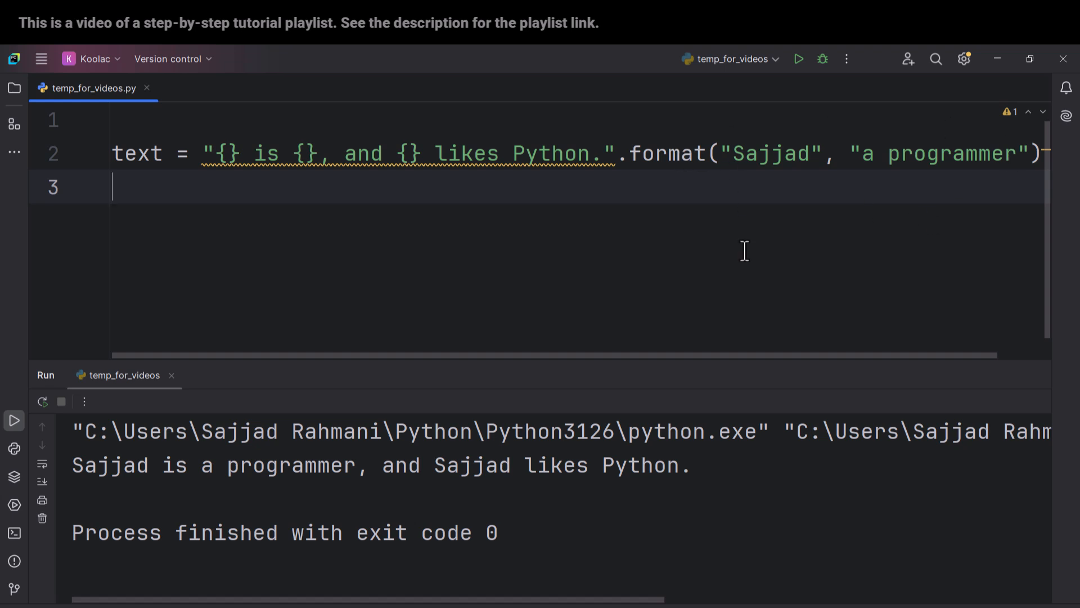
- Review the two arguments against the three placeholders, highlighting Sajjad and a programmer
{"action": "left_click_drag", "start_coordinate": [722, 153], "coordinate": [1014, 153]}
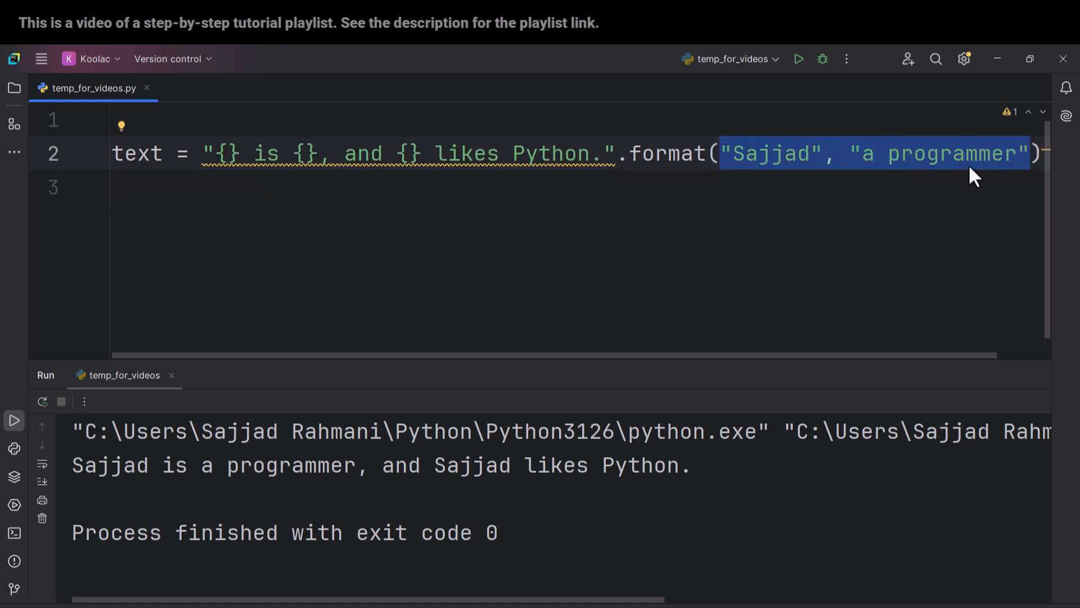
{"action": "mouse_move", "coordinate": [825, 185]}
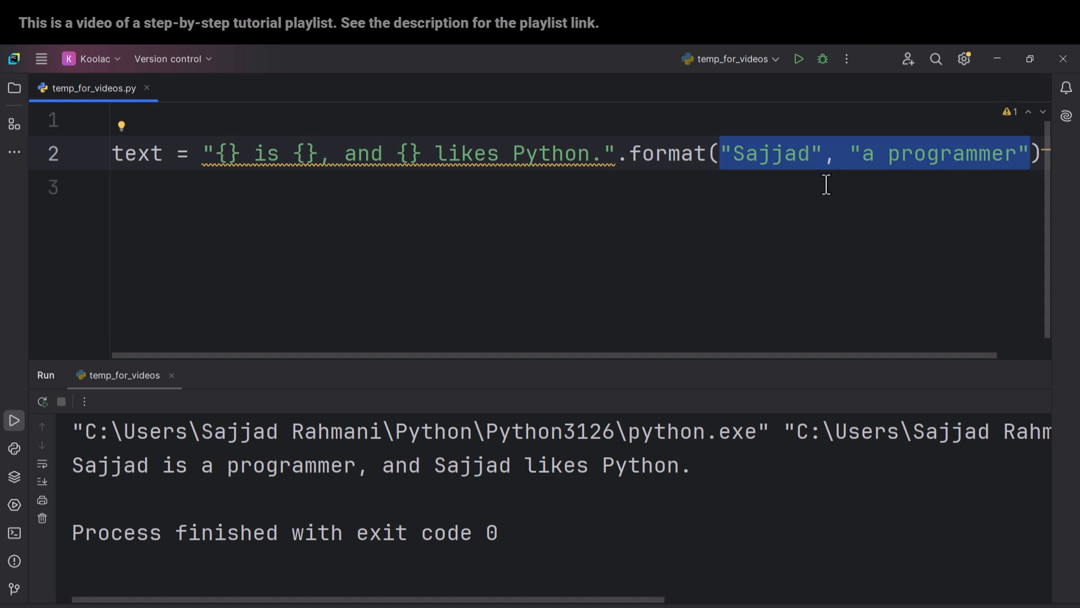
{"action": "mouse_move", "coordinate": [799, 203]}
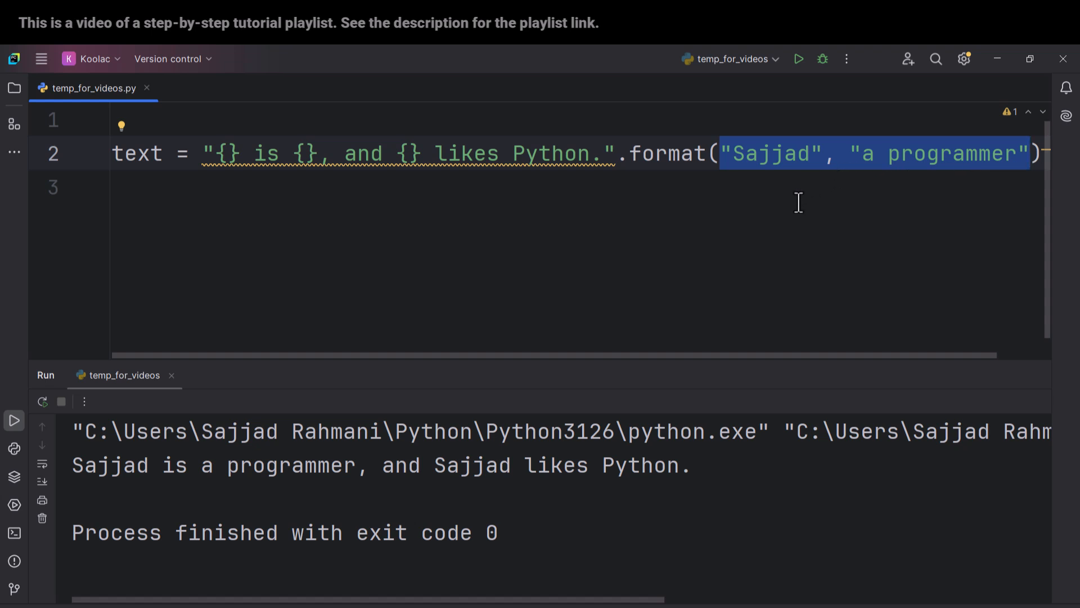
{"action": "double_click", "coordinate": [772, 153]}
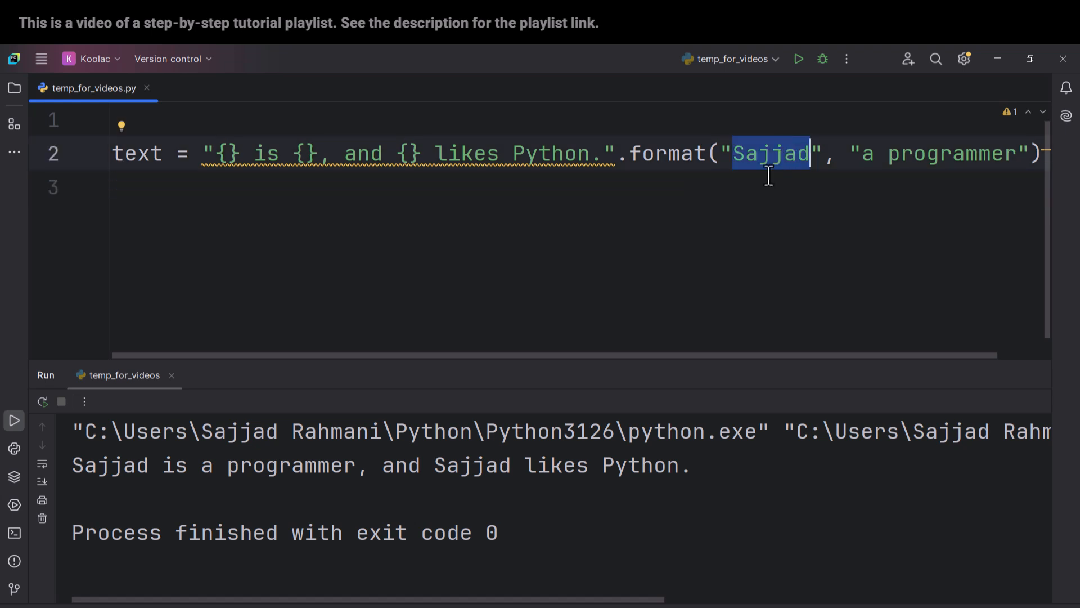
{"action": "double_click", "coordinate": [951, 153]}
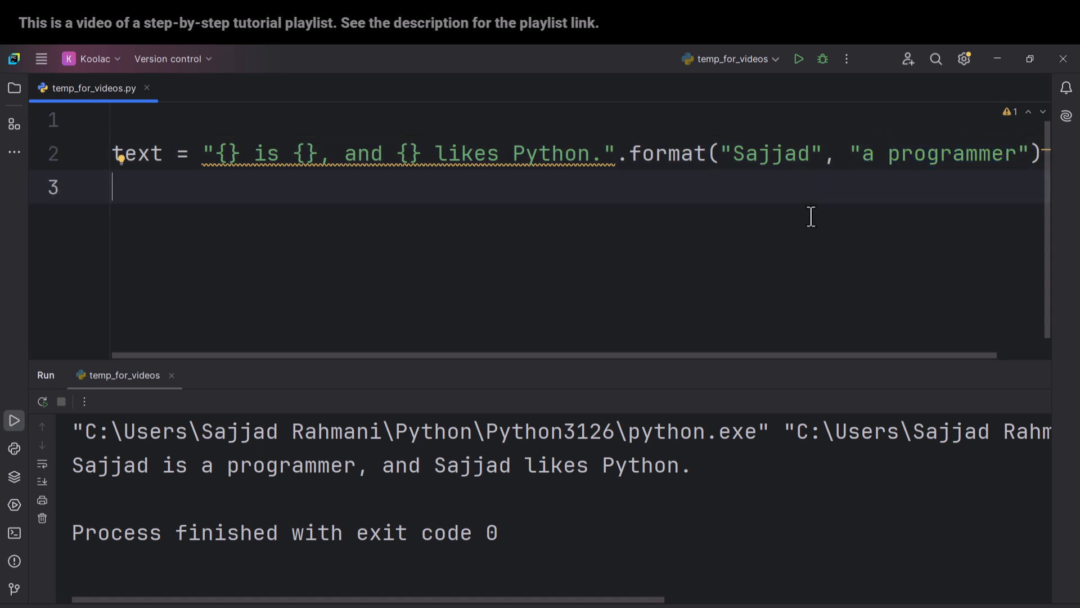
{"action": "double_click", "coordinate": [765, 153]}
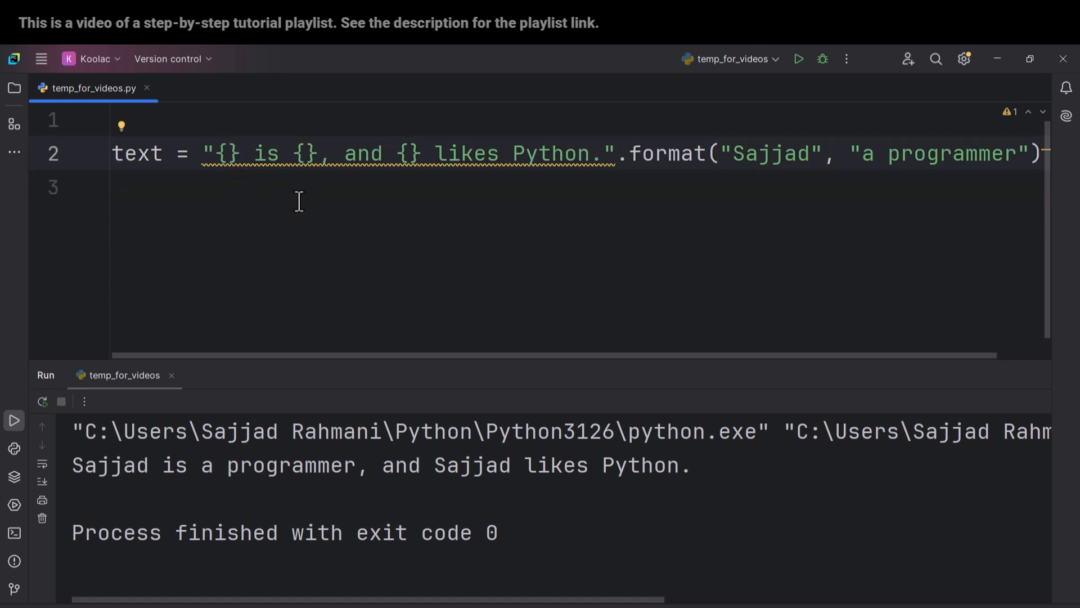
{"action": "mouse_move", "coordinate": [404, 225]}
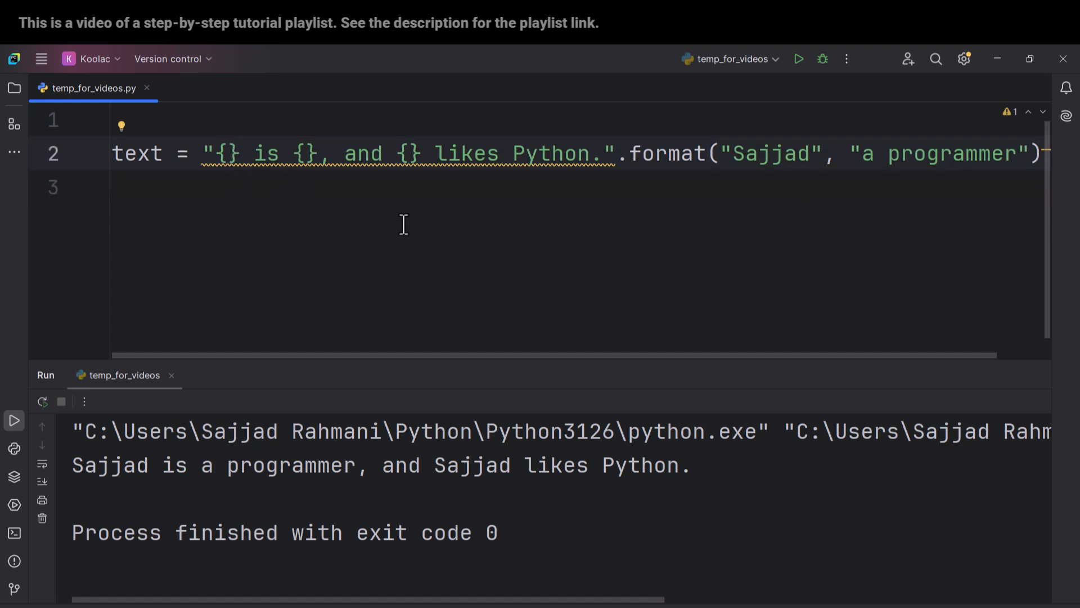
- Index the placeholders {0}, {1}, {0} to reuse Sajjad, and add print(text)
{"action": "type", "text": "0"}
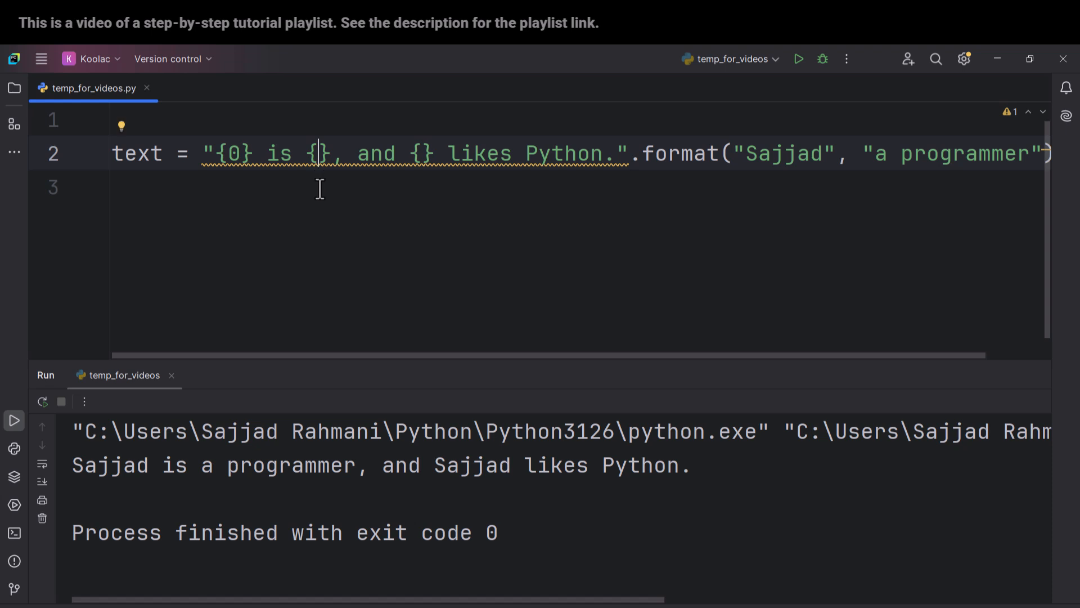
{"action": "type", "text": "1"}
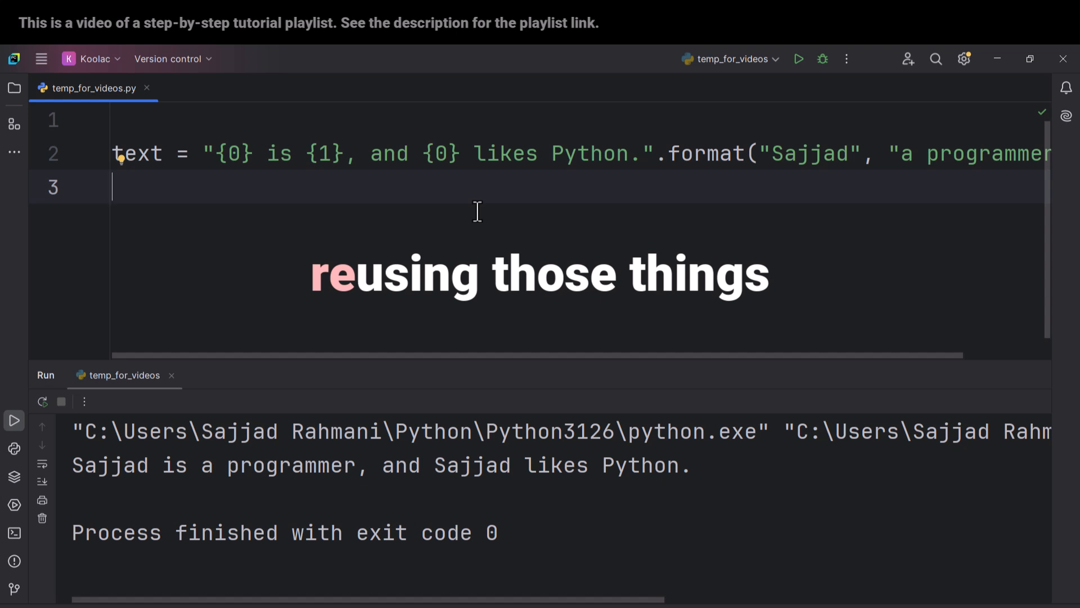
{"action": "type", "text": "print(tex"}
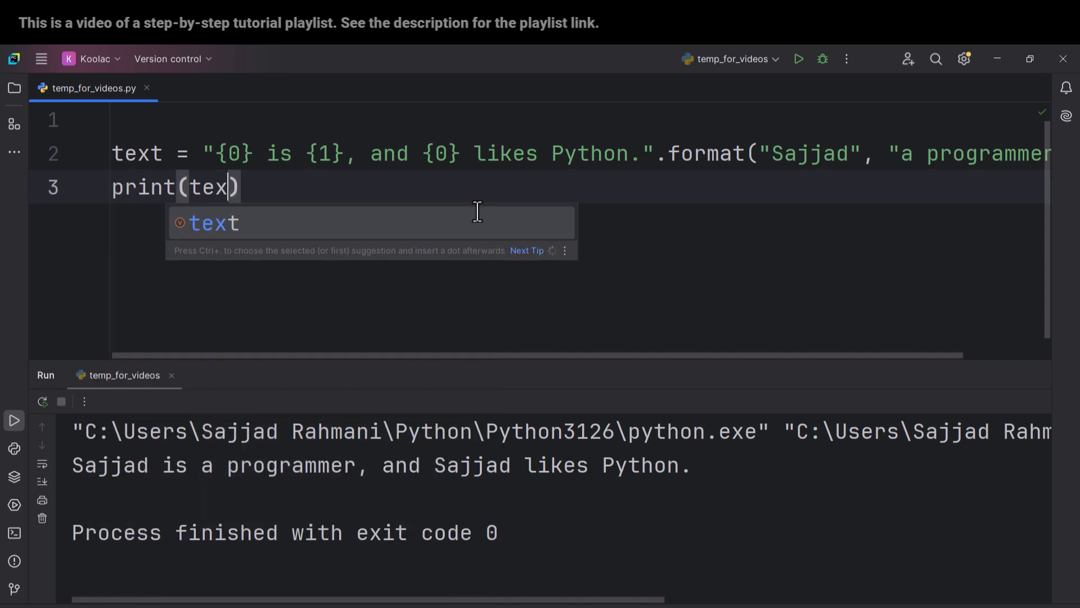
{"action": "key", "text": "Enter"}
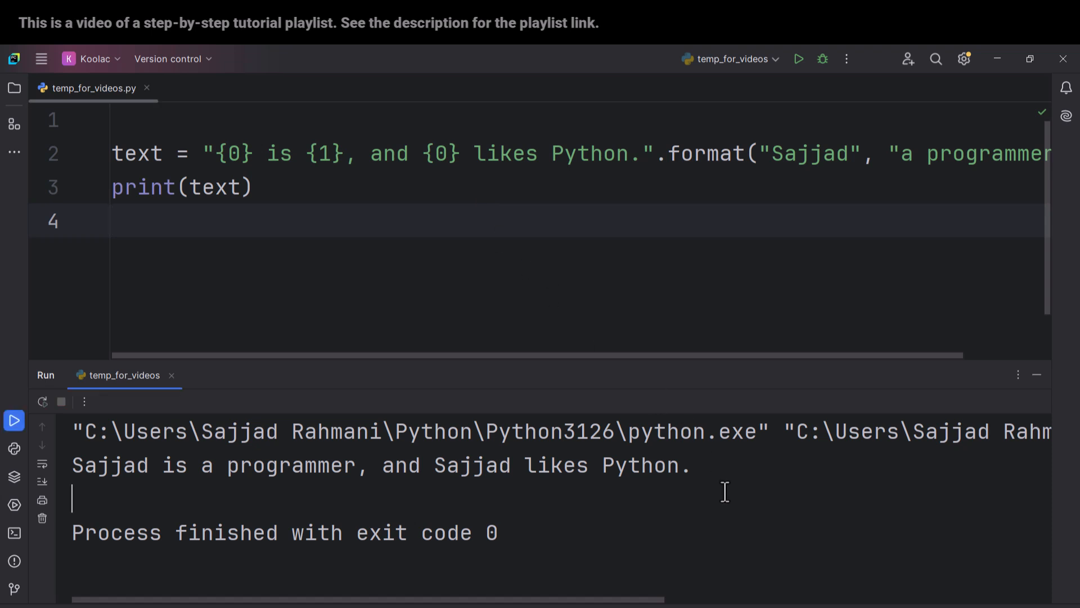
{"action": "mouse_move", "coordinate": [628, 241]}
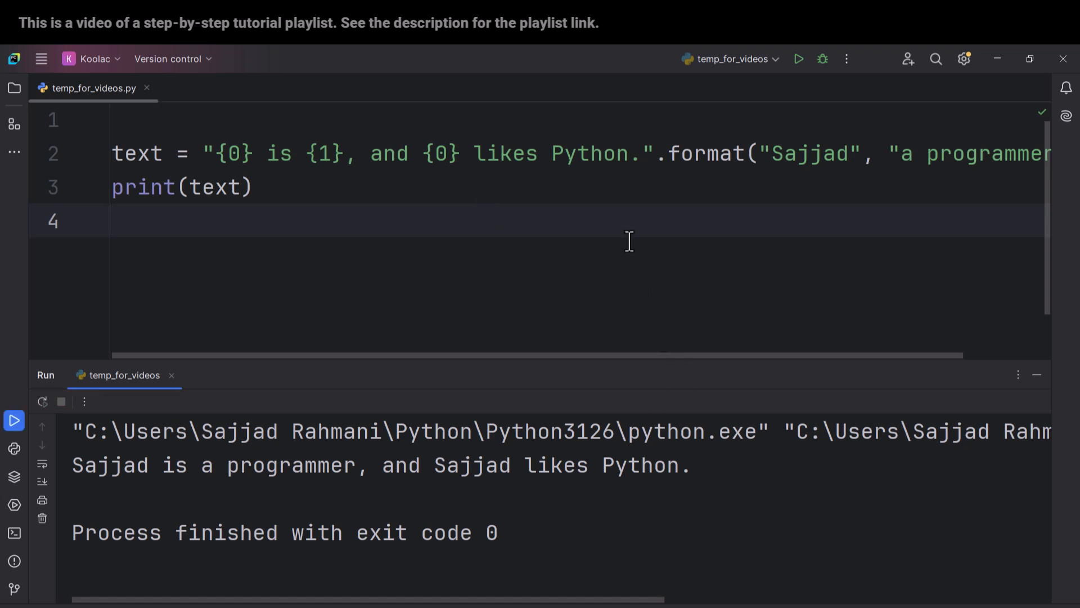
{"action": "mouse_move", "coordinate": [594, 260]}
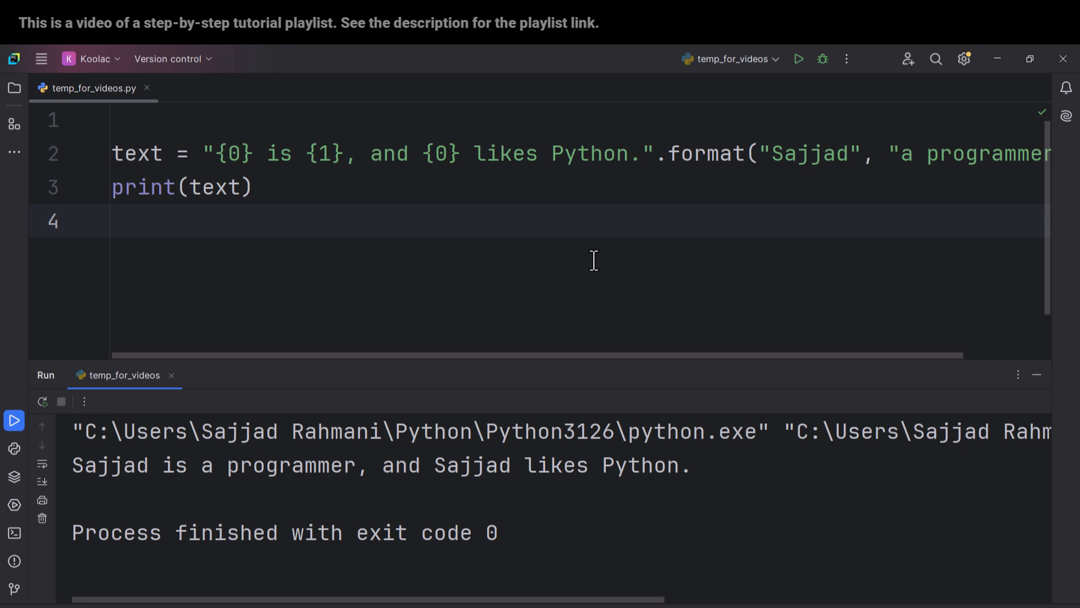
{"action": "mouse_move", "coordinate": [648, 234]}
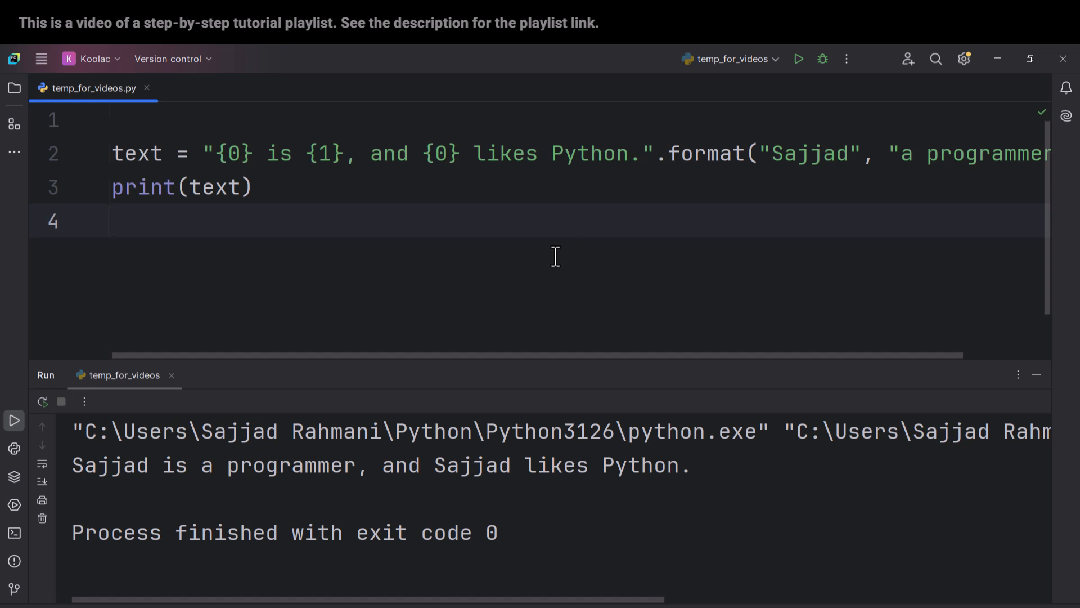
{"action": "left_click", "coordinate": [113, 219]}
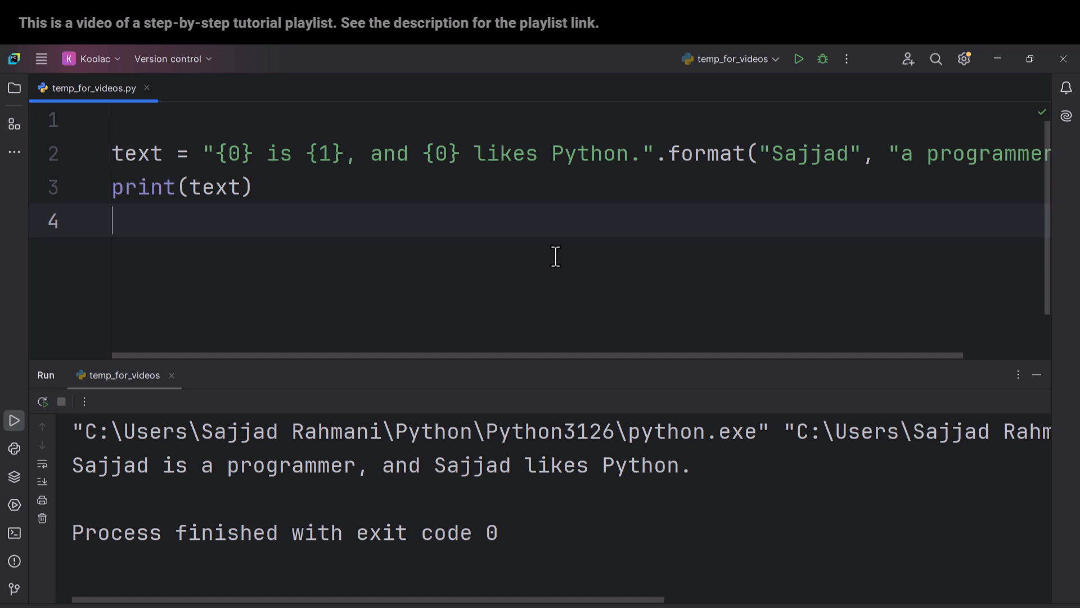